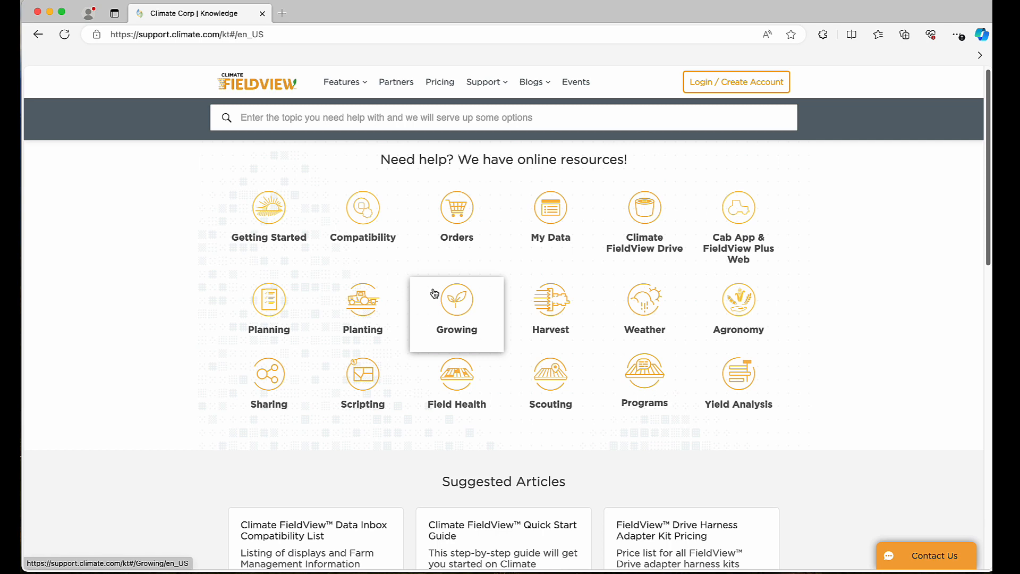
- Reach the FieldView Drive Machine Compatibility Guide article with its PDF guides list
left_click(362, 208)
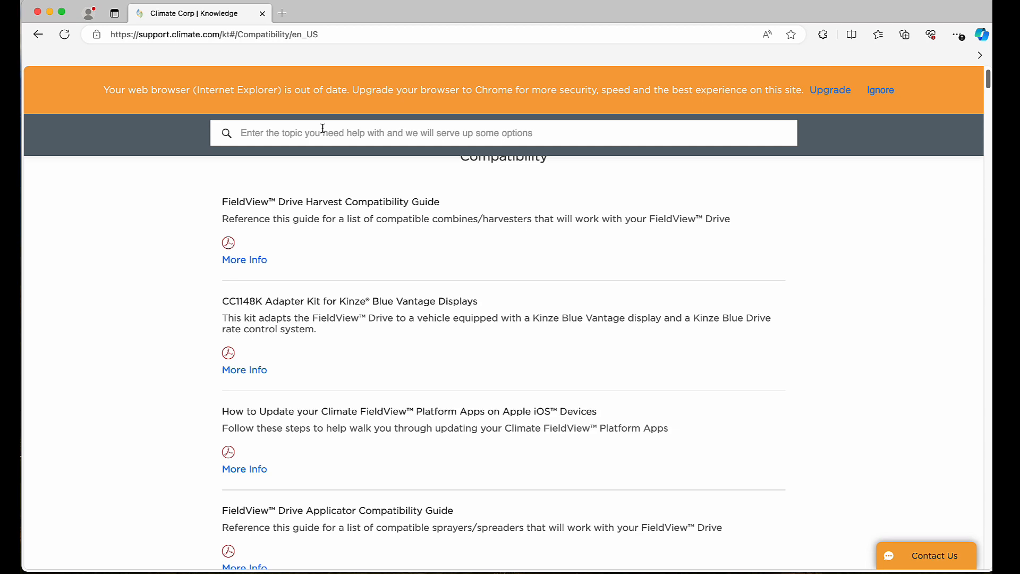
scroll("down", 3)
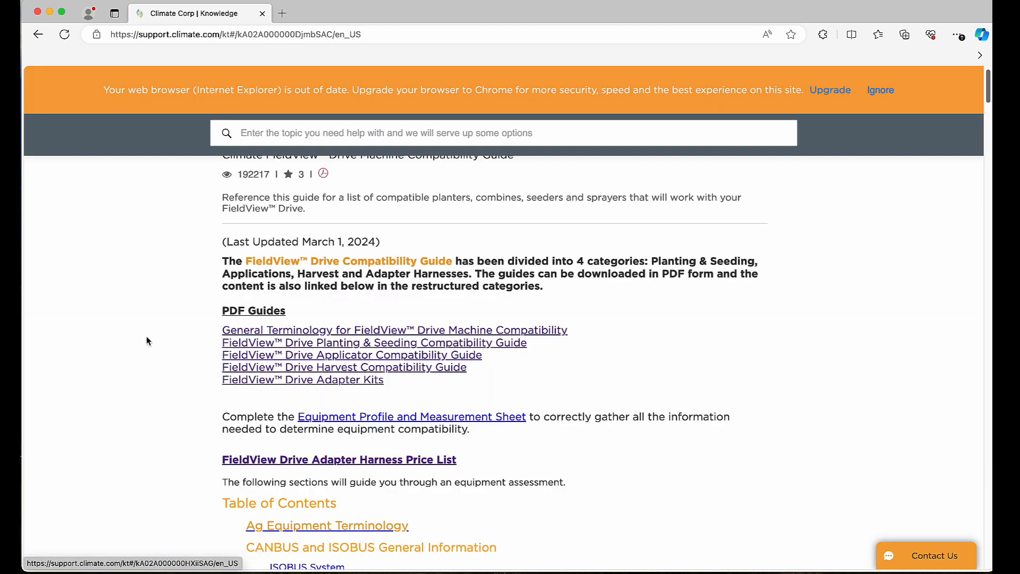
mouse_move(124, 323)
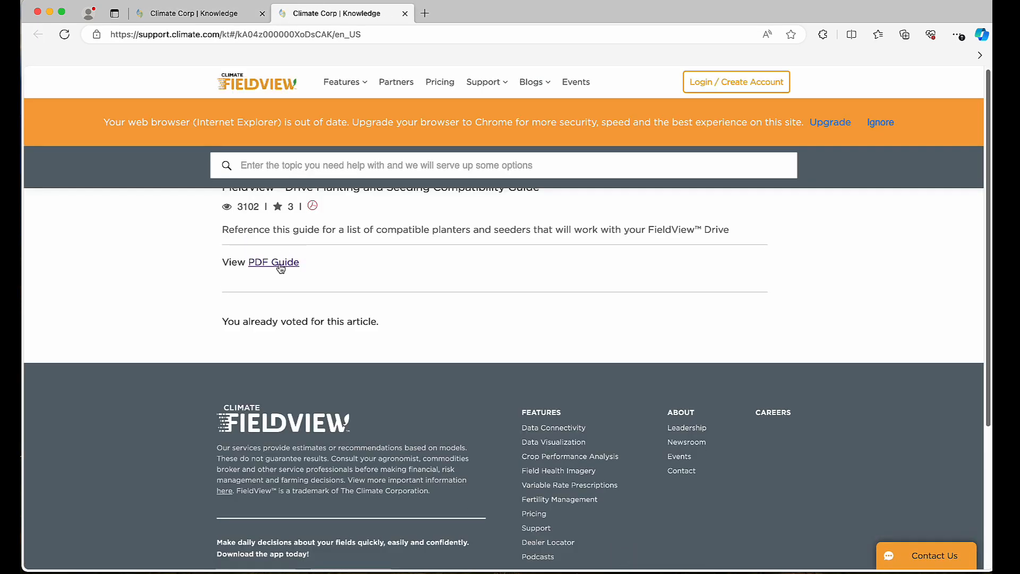
- Load the Planting FieldView Drive Machine Compatibility Guide 2024 PDF (92 pages) in a new tab
left_click(273, 262)
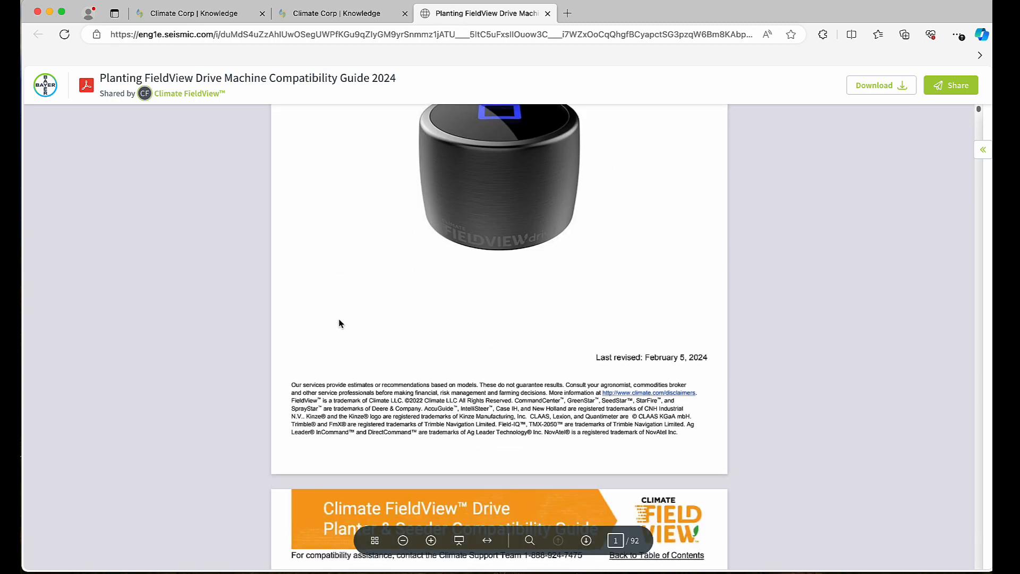
- Jump from the table of contents to the Case IH 1200 Series Planters section
left_click(584, 540)
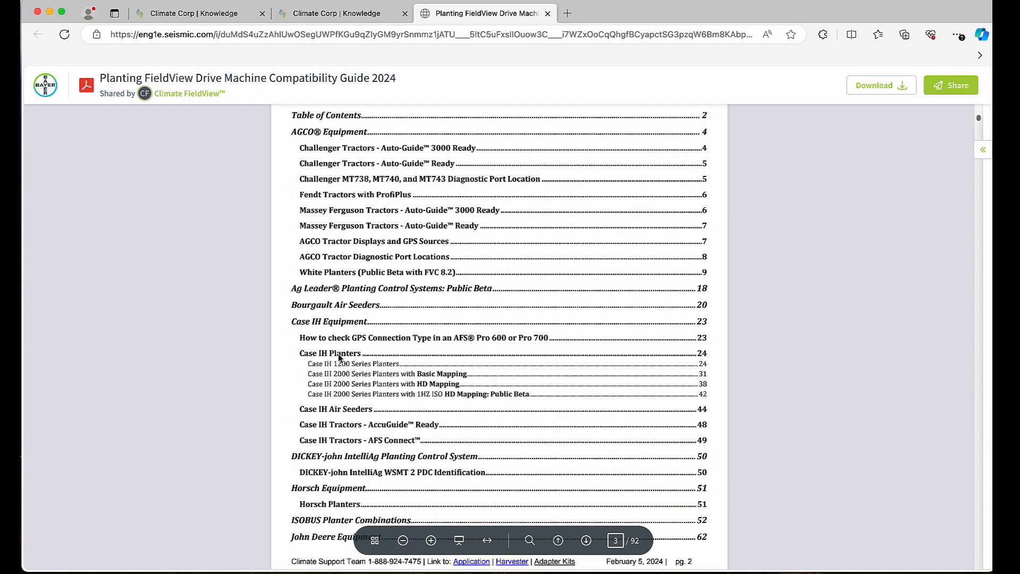
scroll("down", 3)
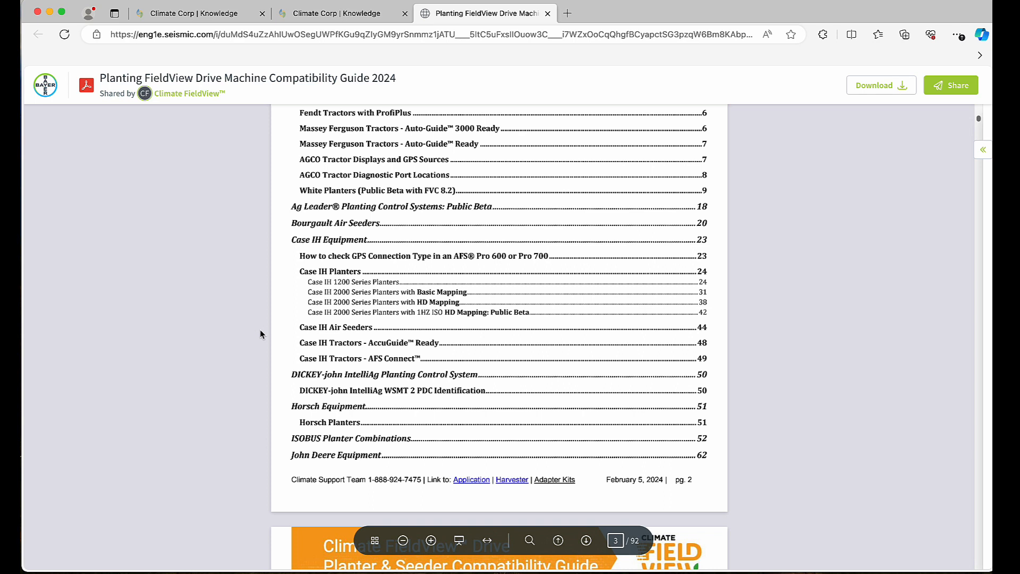
mouse_move(351, 272)
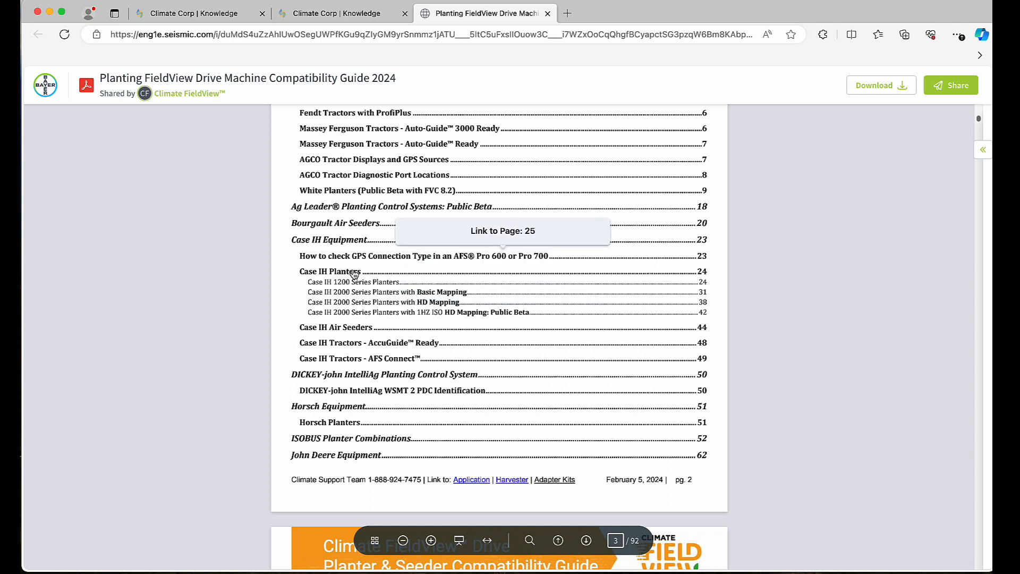
left_click(346, 271)
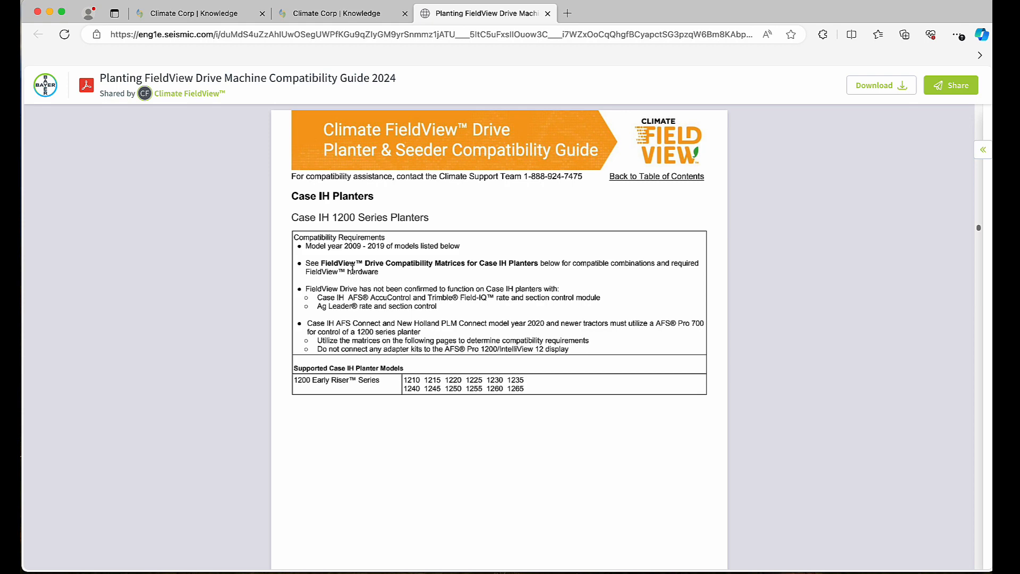
- Scroll to page 26 showing the Case IH planter diagram with Combination 1 and 2 tables
scroll("down", 3)
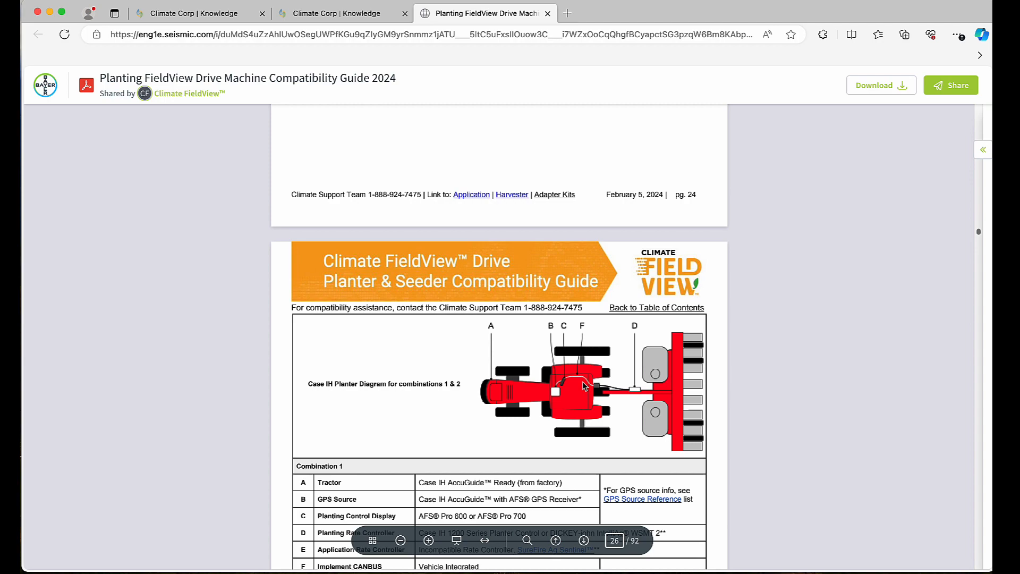
scroll("down", 3)
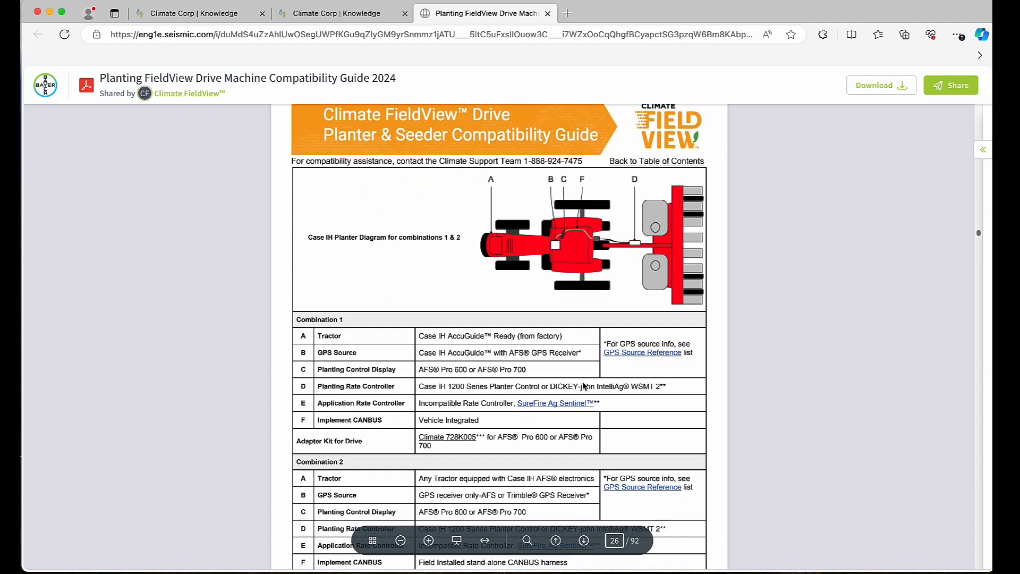
scroll("down", 3)
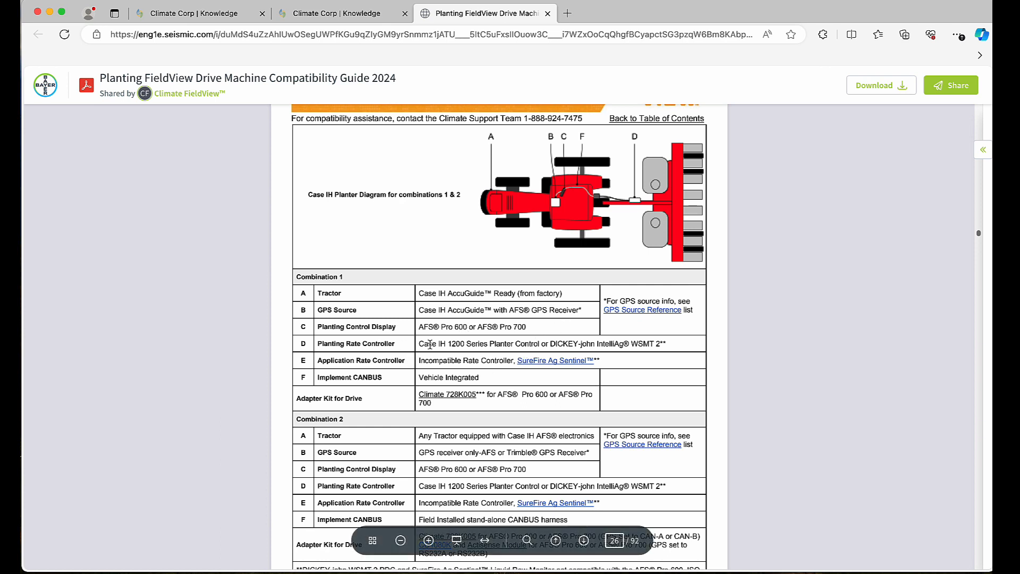
mouse_move(376, 338)
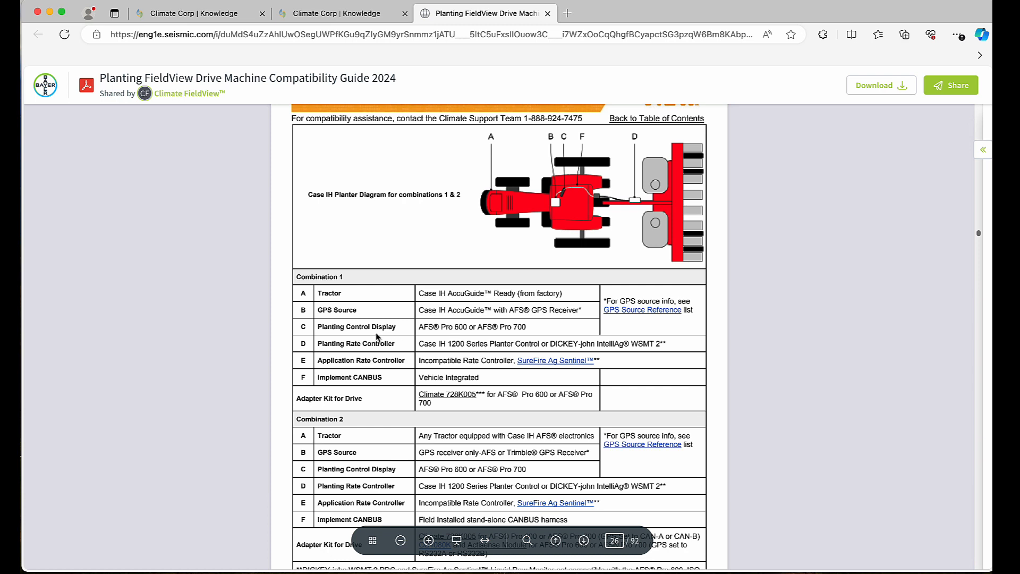
mouse_move(283, 294)
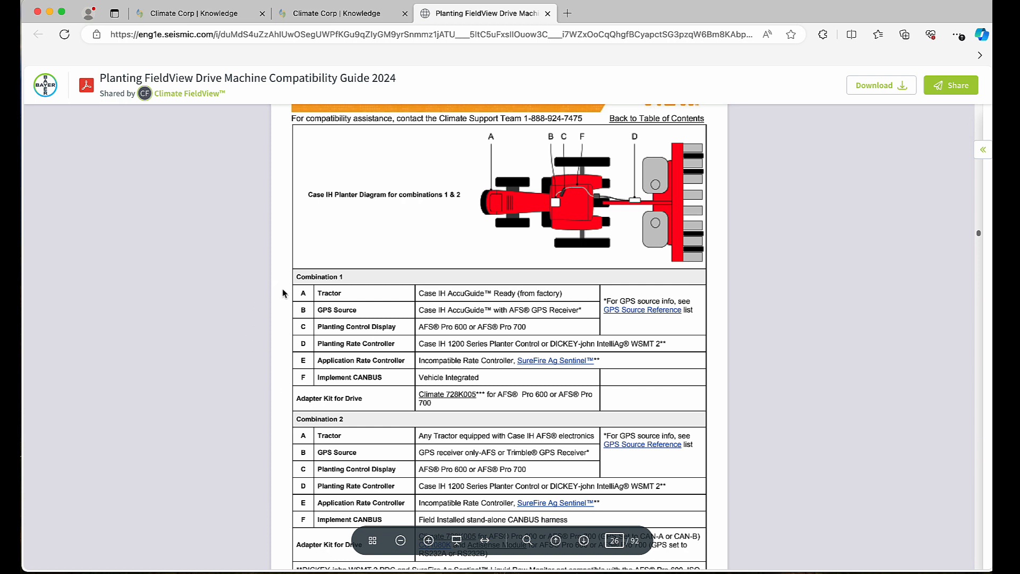
mouse_move(274, 405)
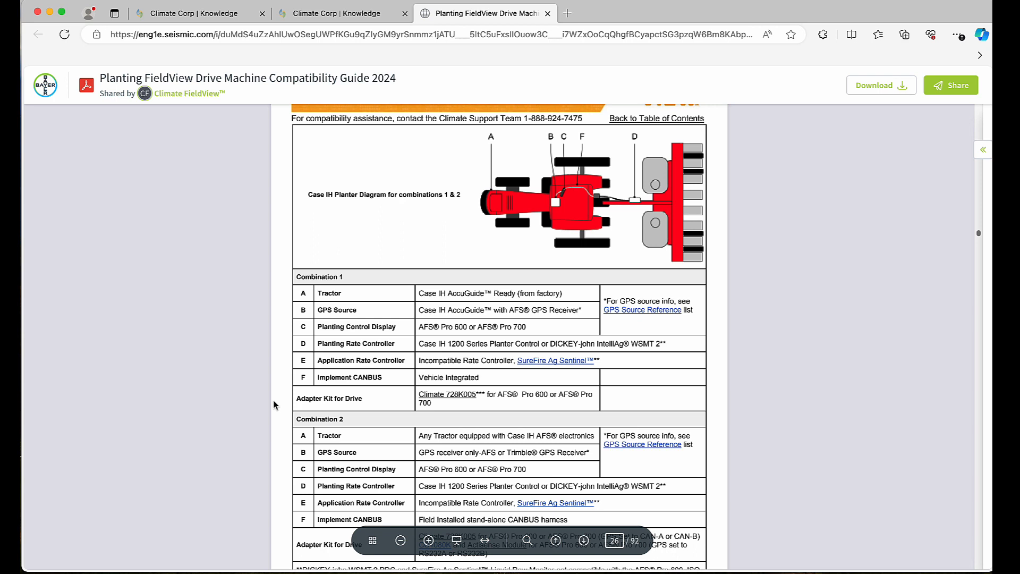